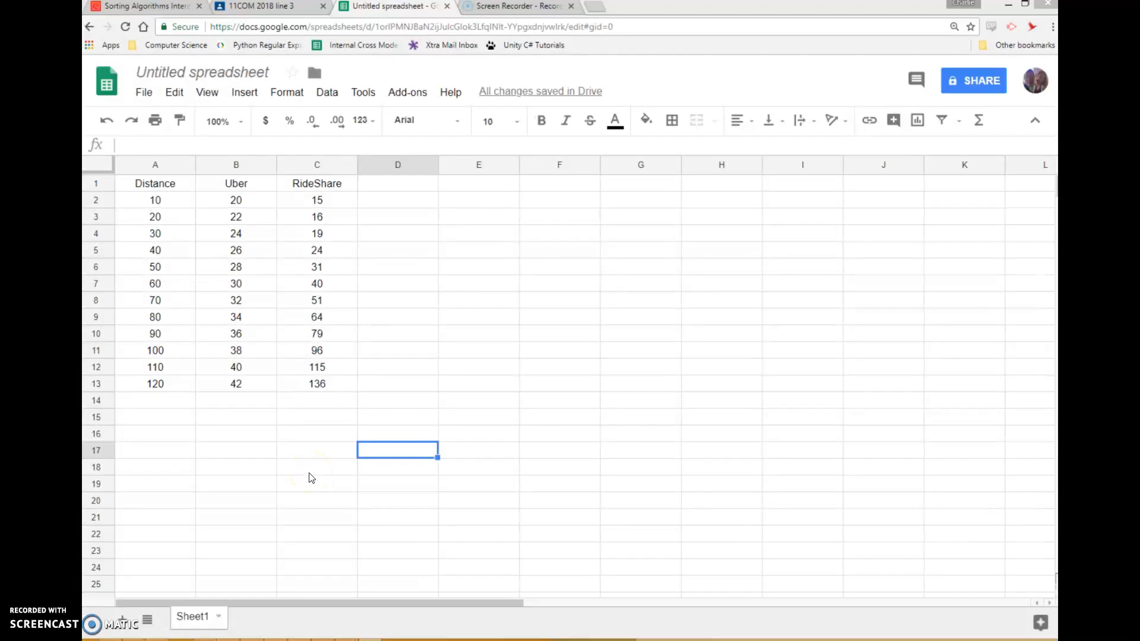
mouse_move(311, 477)
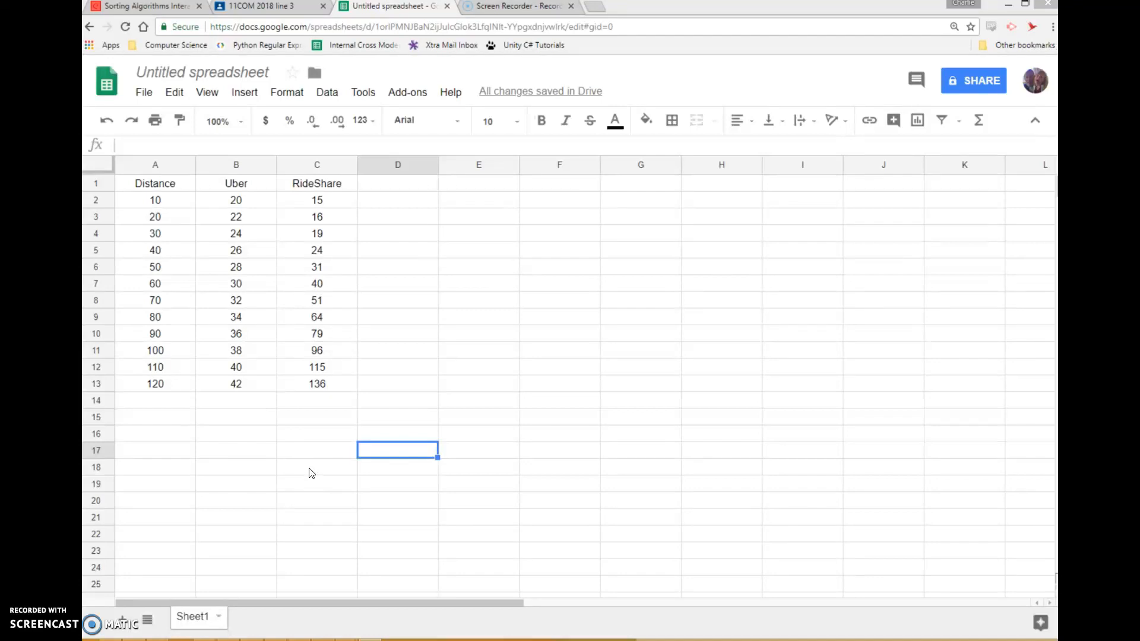
mouse_move(309, 470)
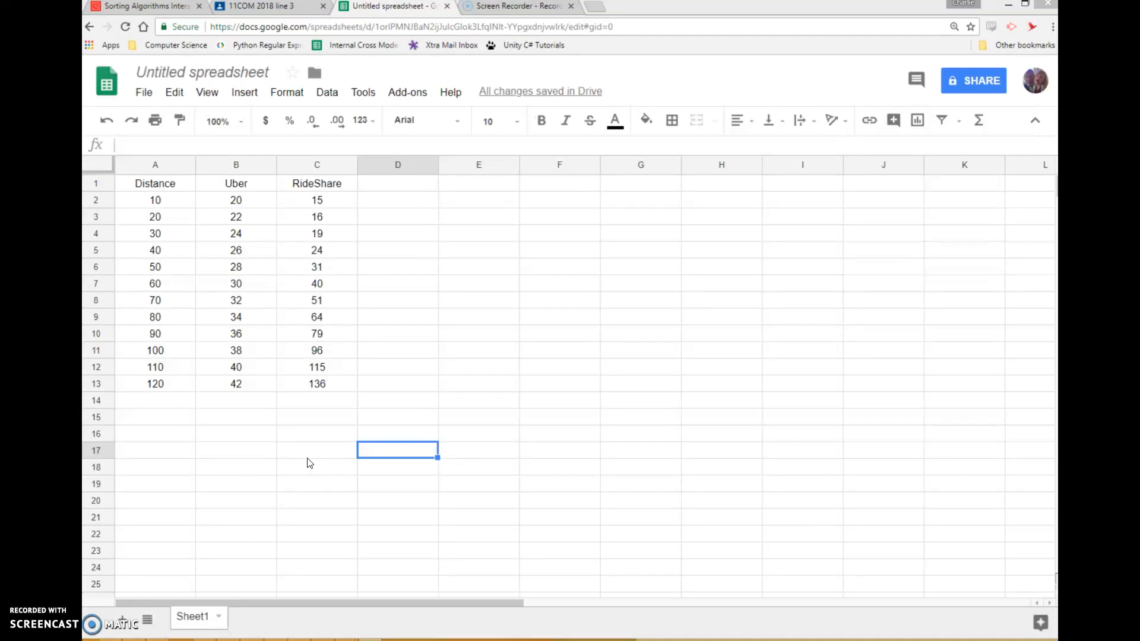
mouse_move(307, 457)
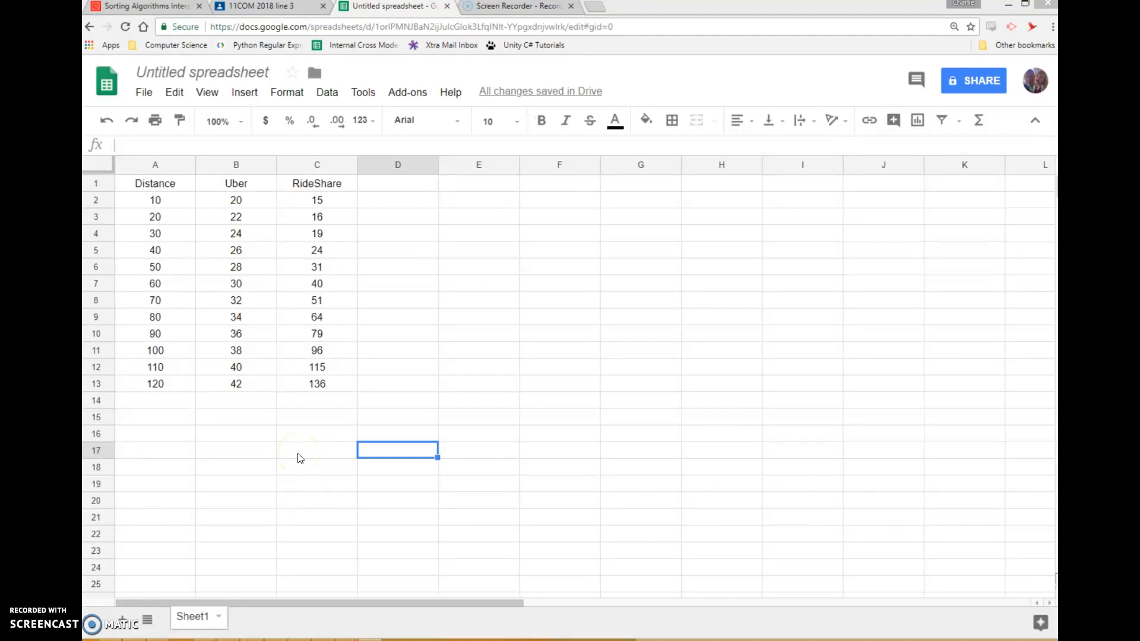
mouse_move(294, 457)
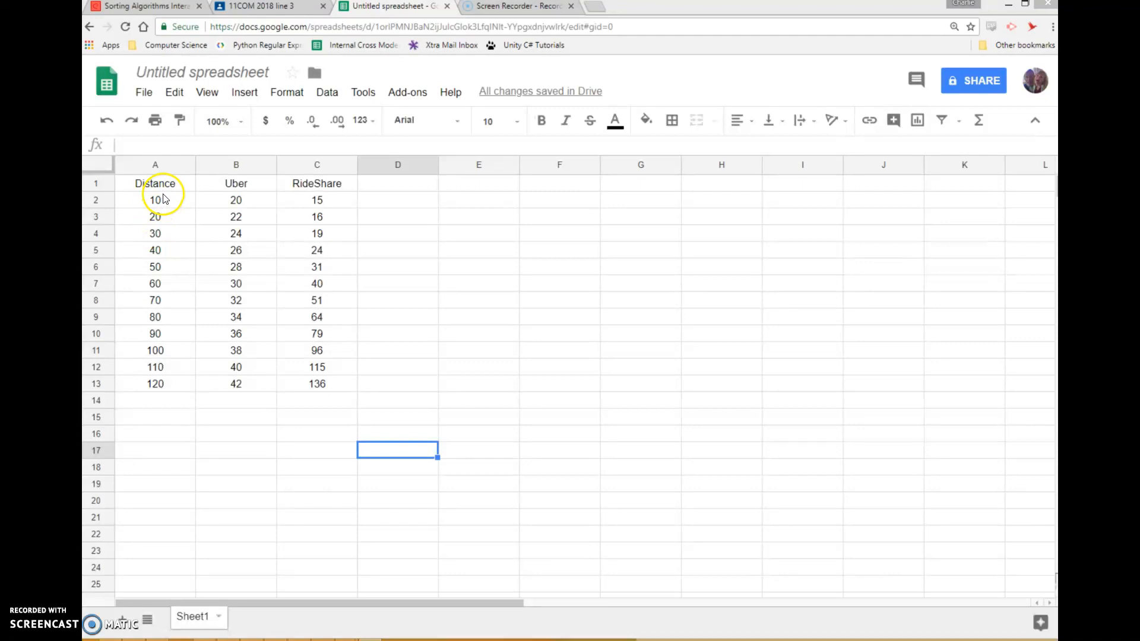
mouse_move(160, 216)
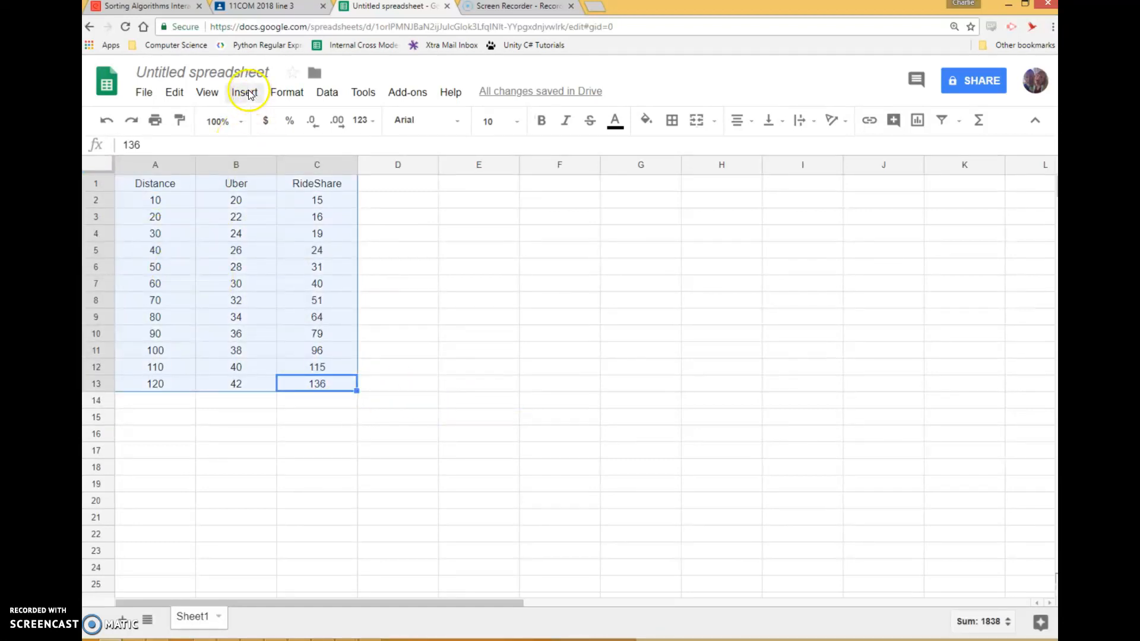
mouse_move(272, 284)
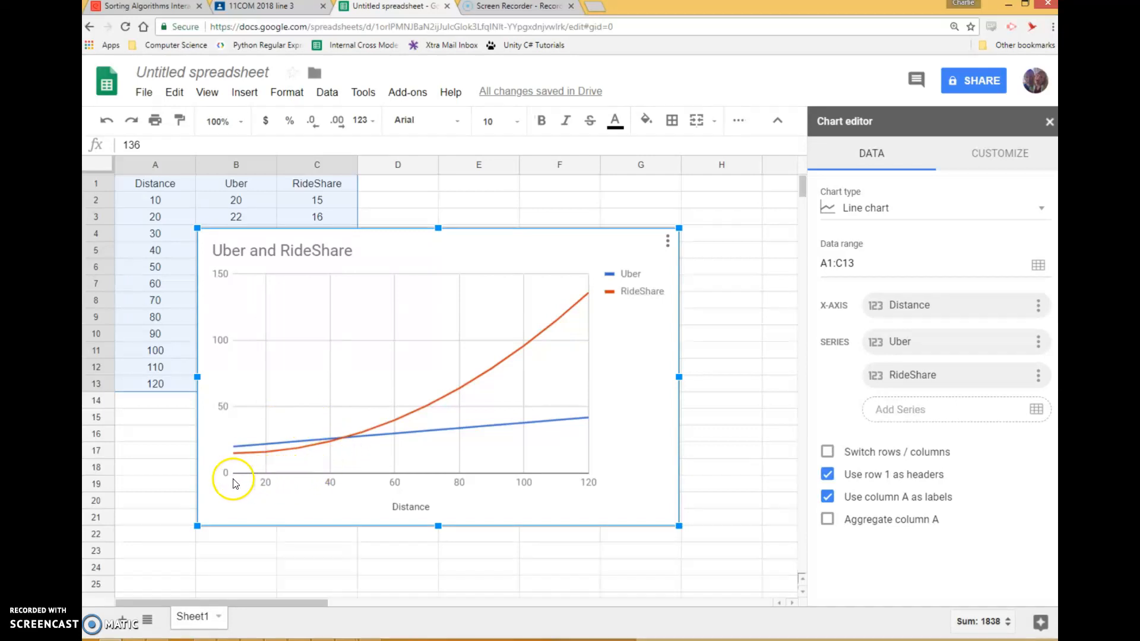
mouse_move(501, 477)
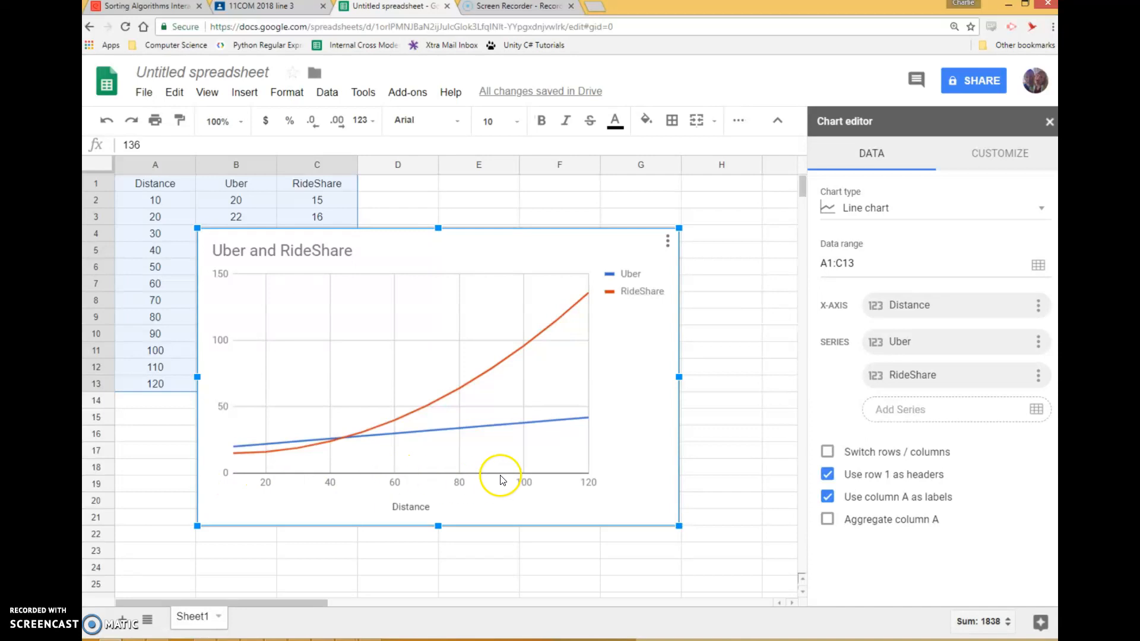
mouse_move(576, 466)
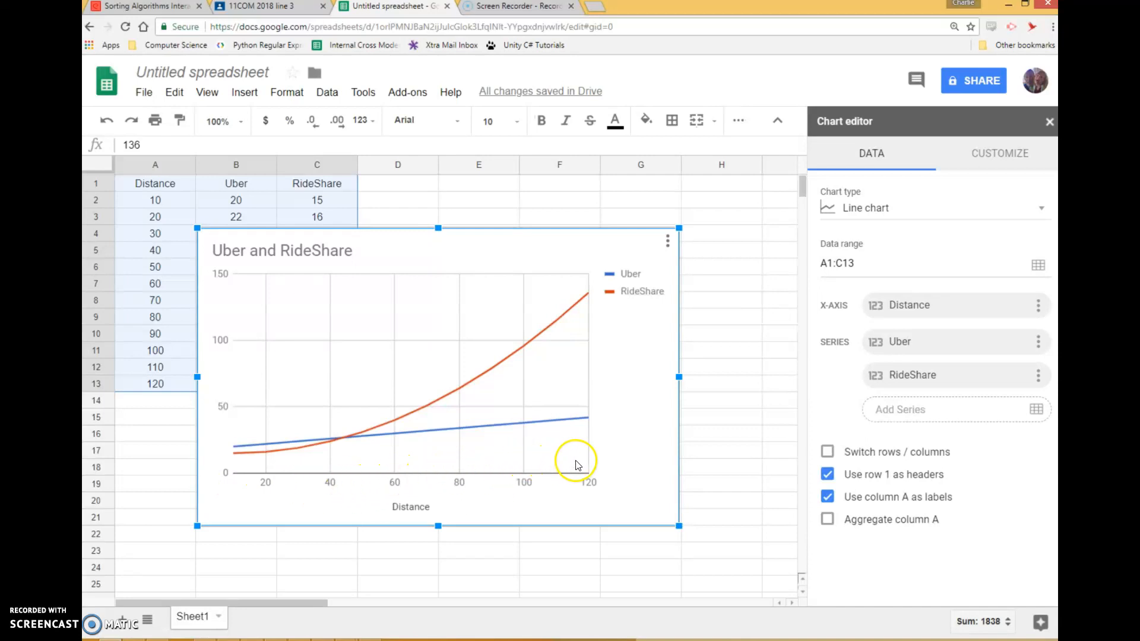
mouse_move(564, 457)
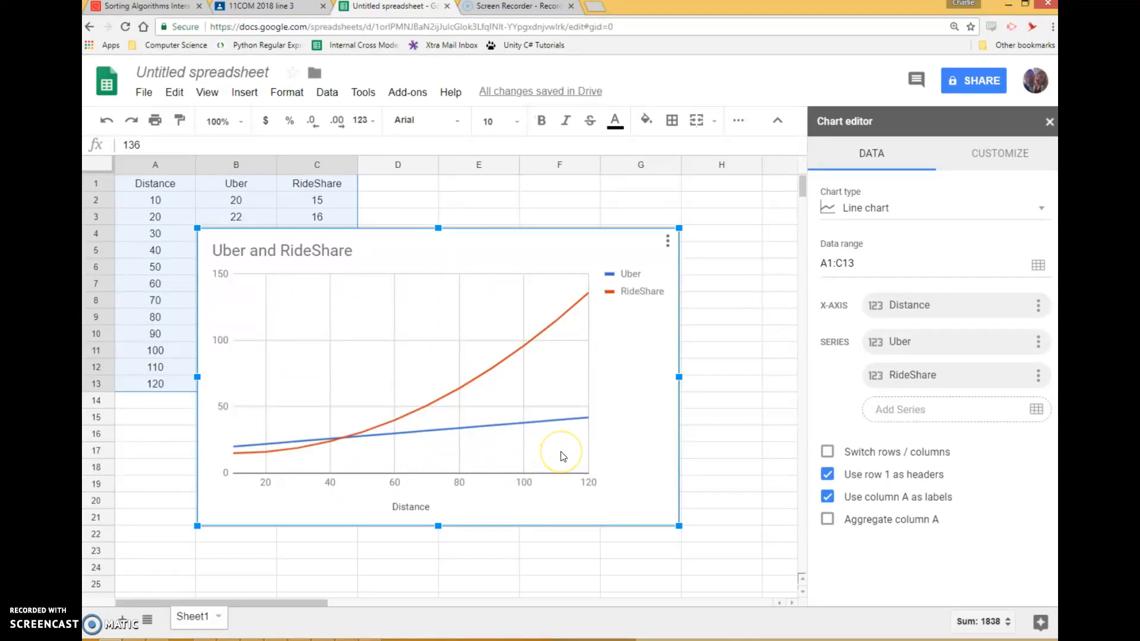
mouse_move(561, 457)
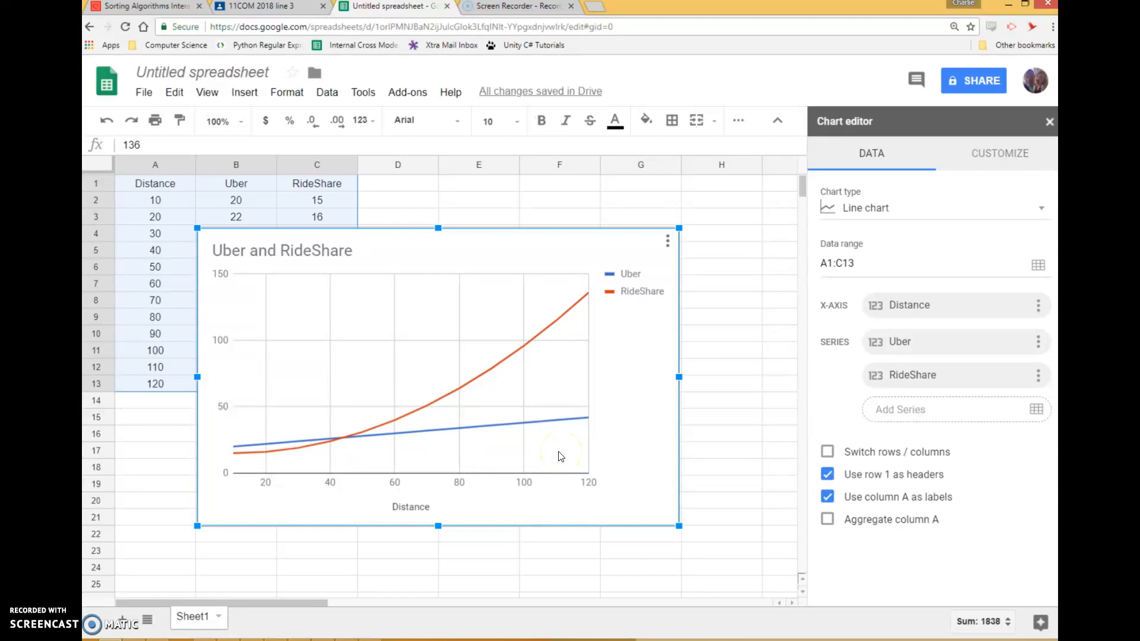
mouse_move(395, 405)
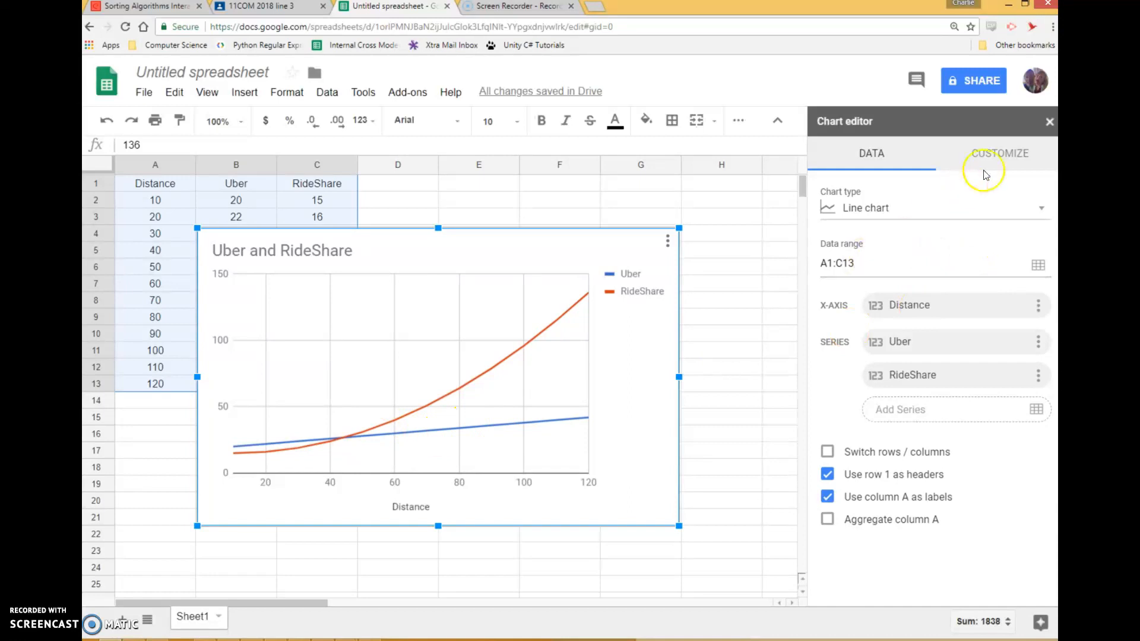
Switch the Chart editor to its Customize options for style, titles, series, legend, axes and gridlines.
left_click(999, 153)
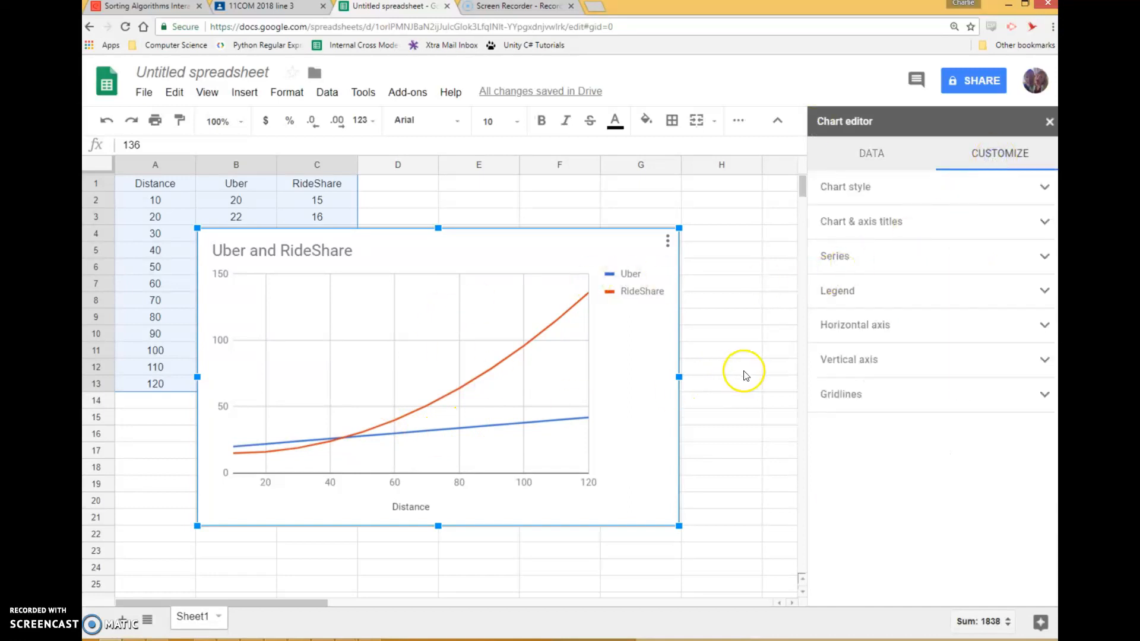
mouse_move(917, 240)
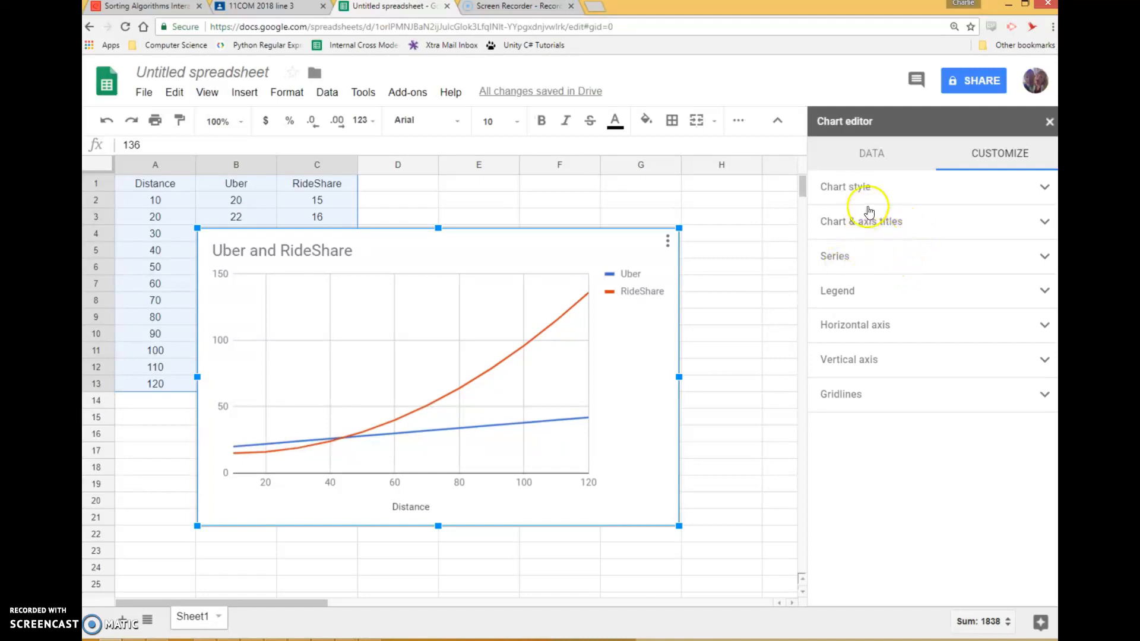
mouse_move(864, 322)
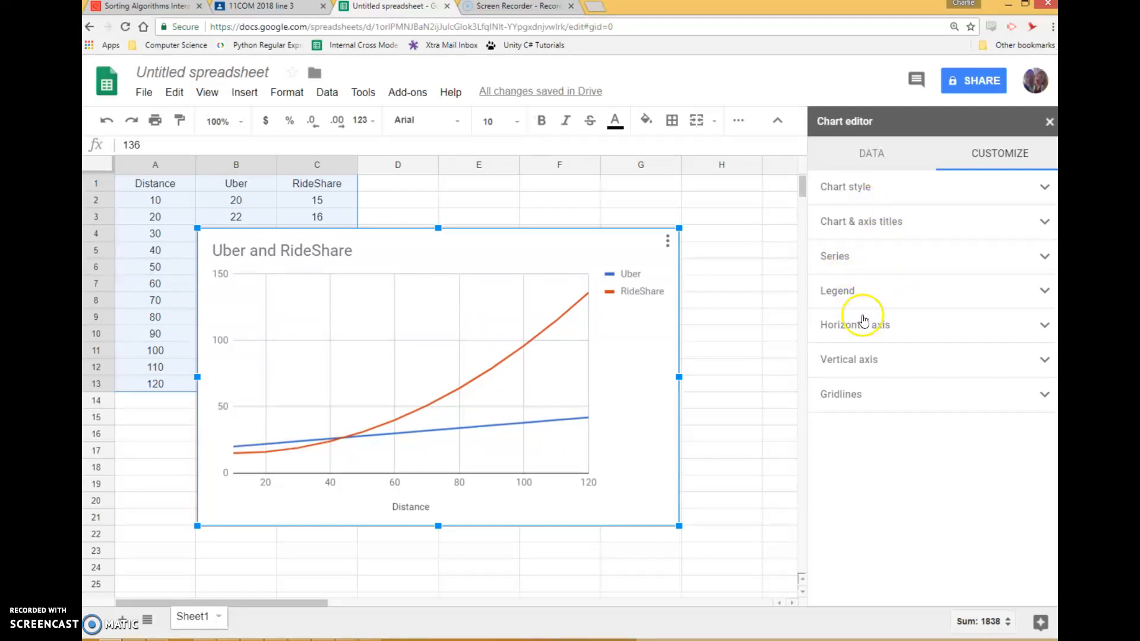
mouse_move(582, 480)
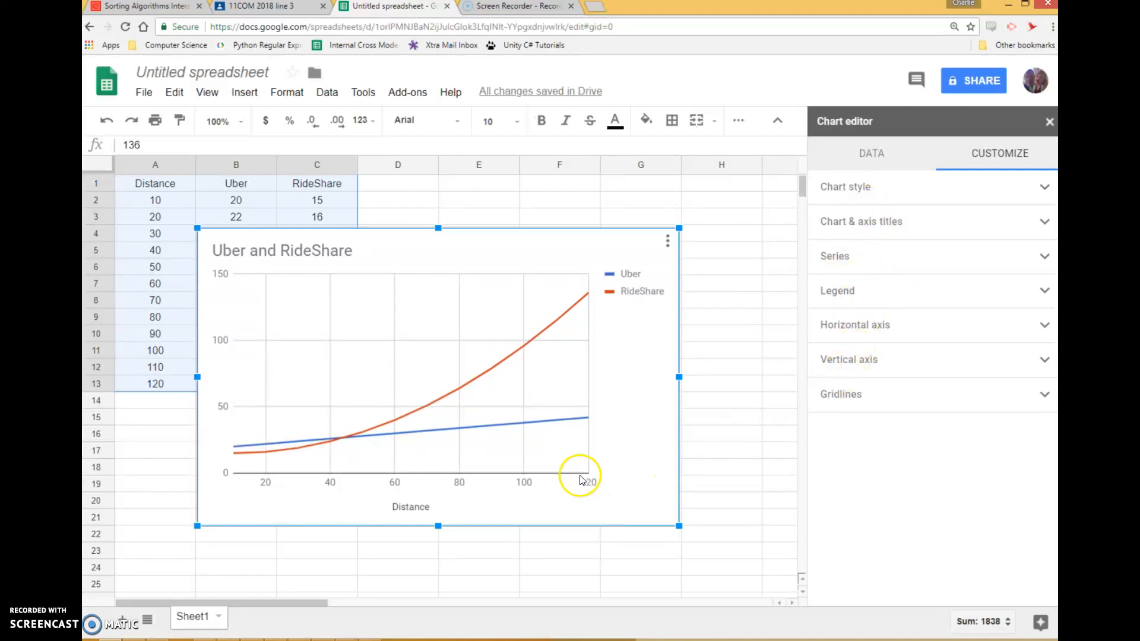
mouse_move(604, 458)
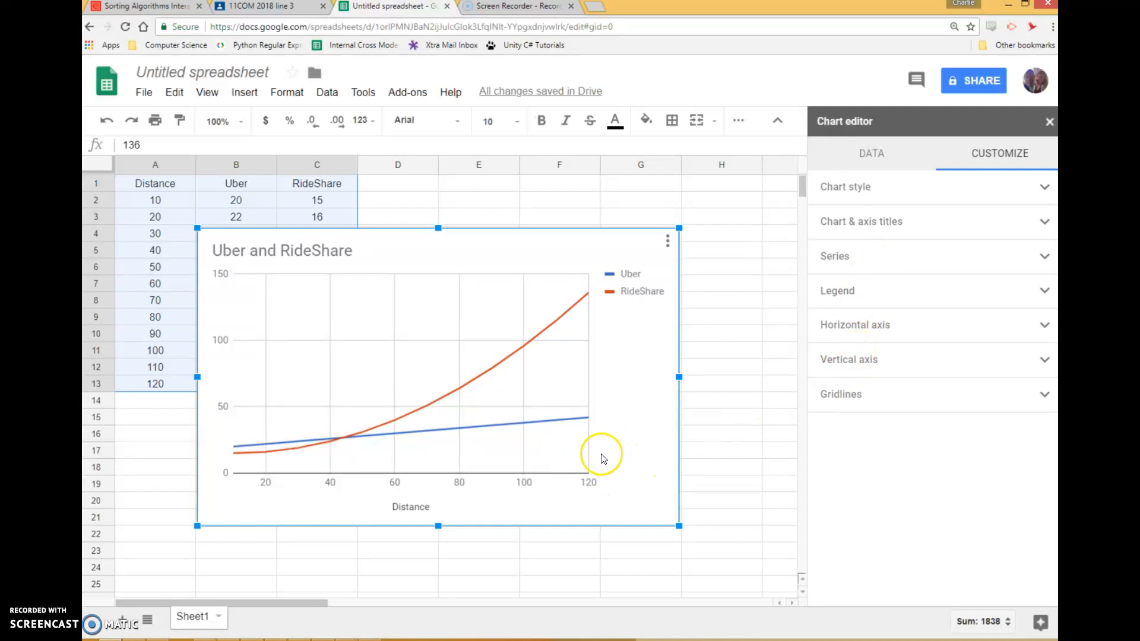
mouse_move(589, 458)
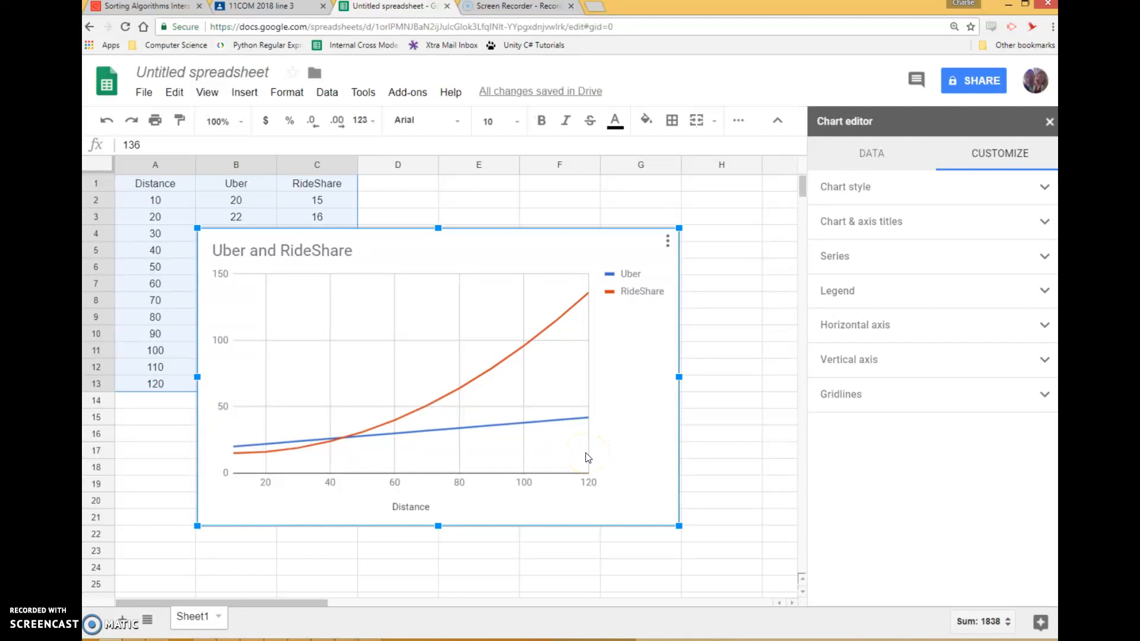
mouse_move(192, 569)
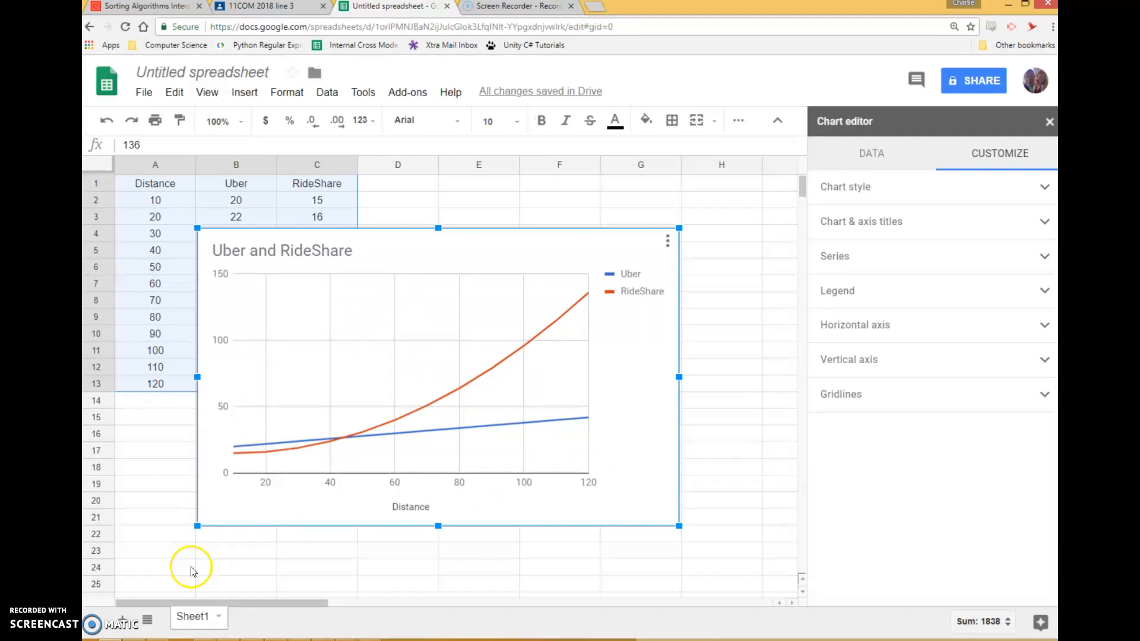